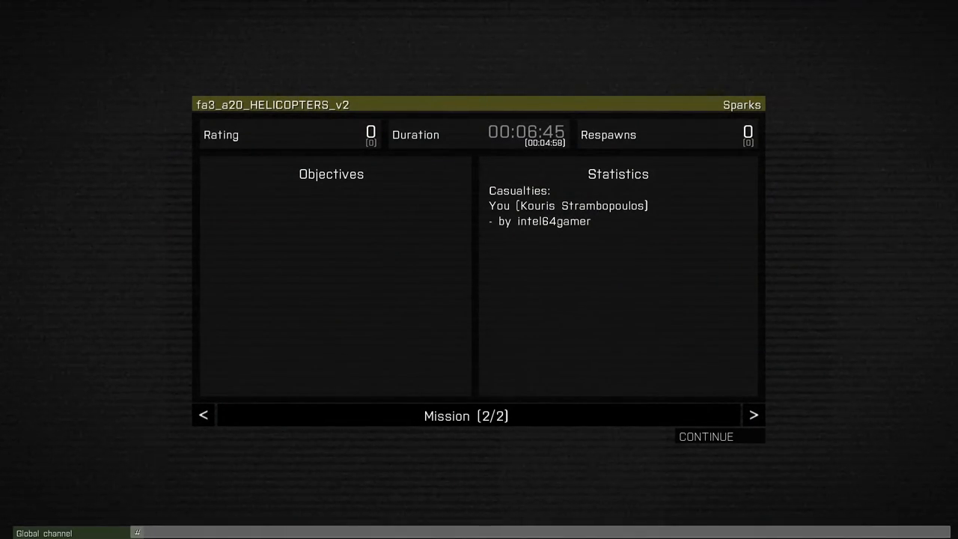
{"action": "type", "text": "M"}
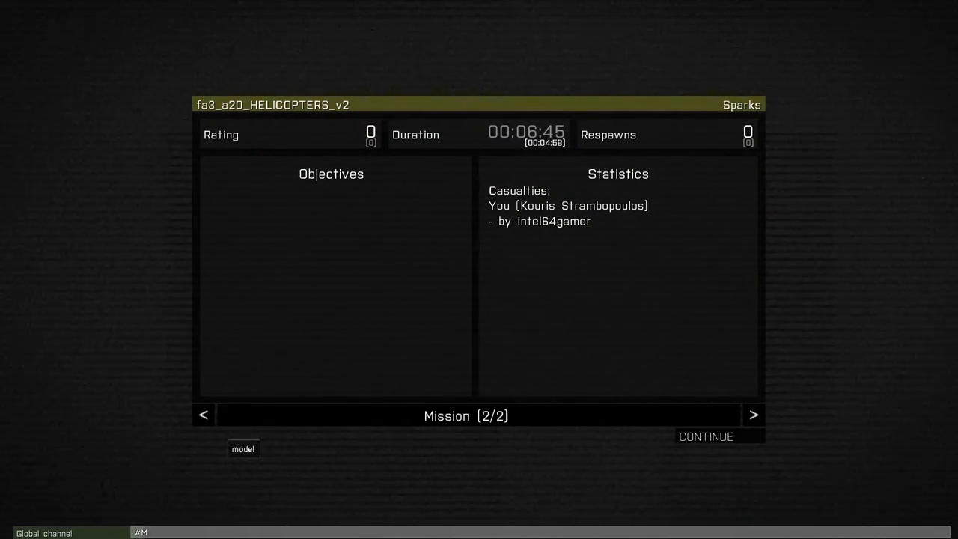